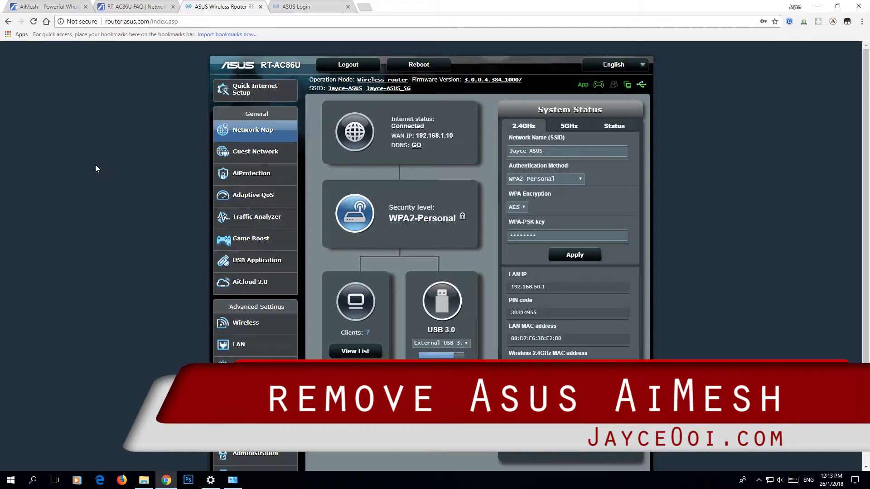
{"action": "mouse_move", "coordinate": [125, 96]}
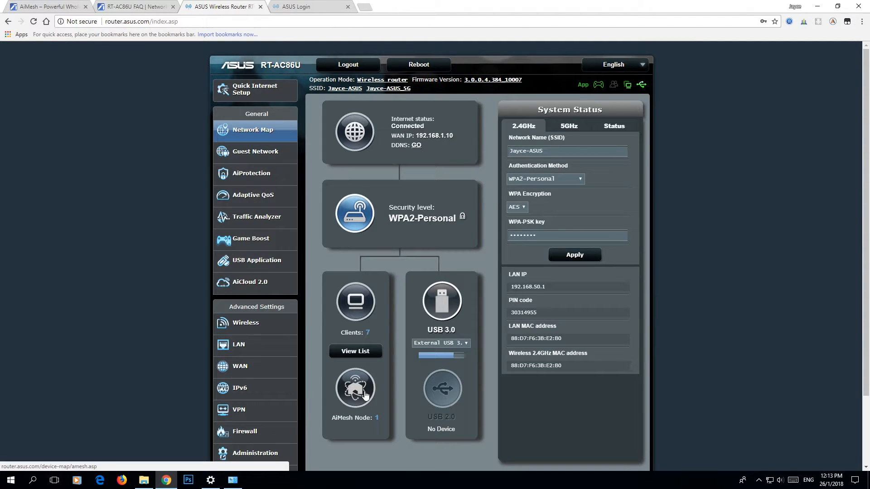
- View the RT-AC68U node's details from the AiMesh node list and dismiss the popup
{"action": "left_click", "coordinate": [355, 388]}
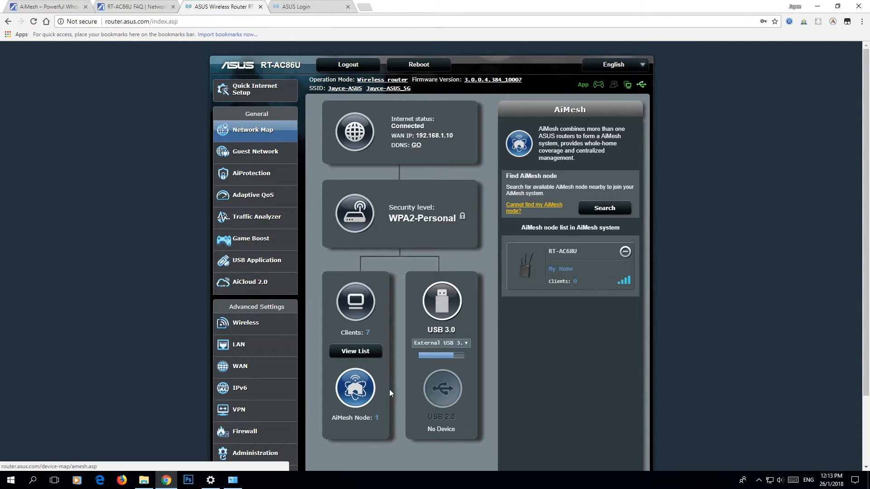
{"action": "mouse_move", "coordinate": [588, 355]}
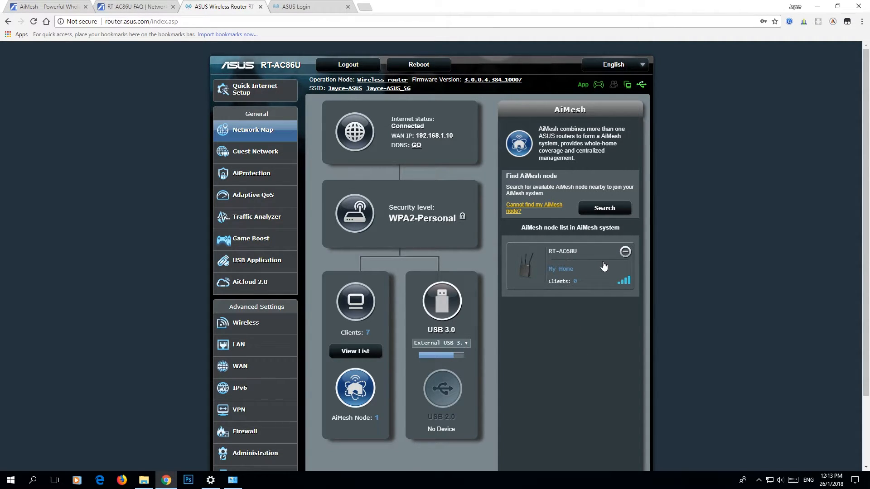
{"action": "left_click", "coordinate": [528, 264]}
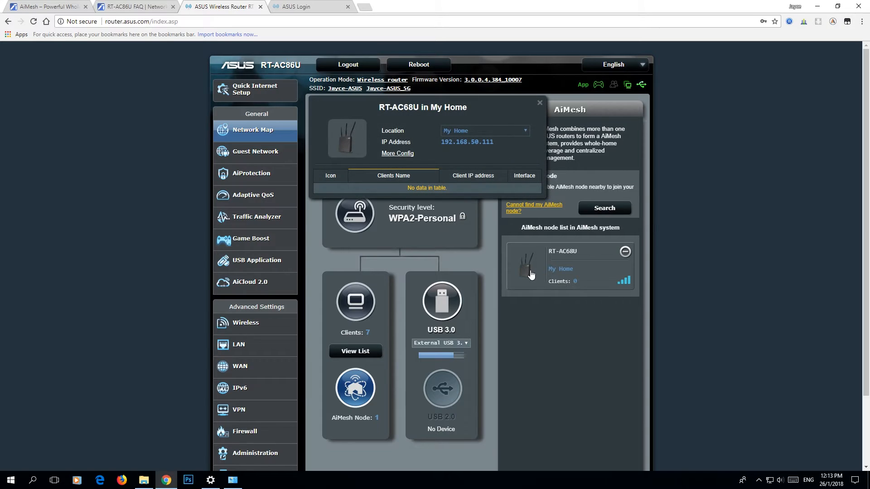
{"action": "mouse_move", "coordinate": [391, 173]}
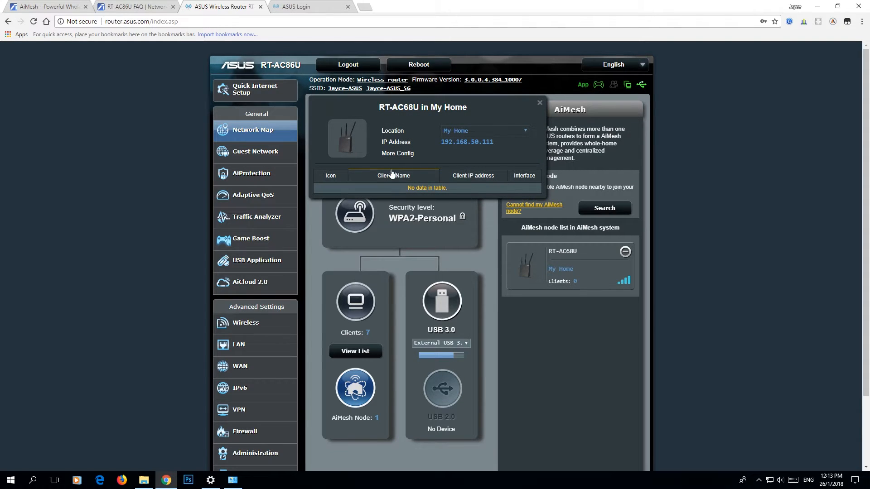
{"action": "left_click", "coordinate": [539, 102]}
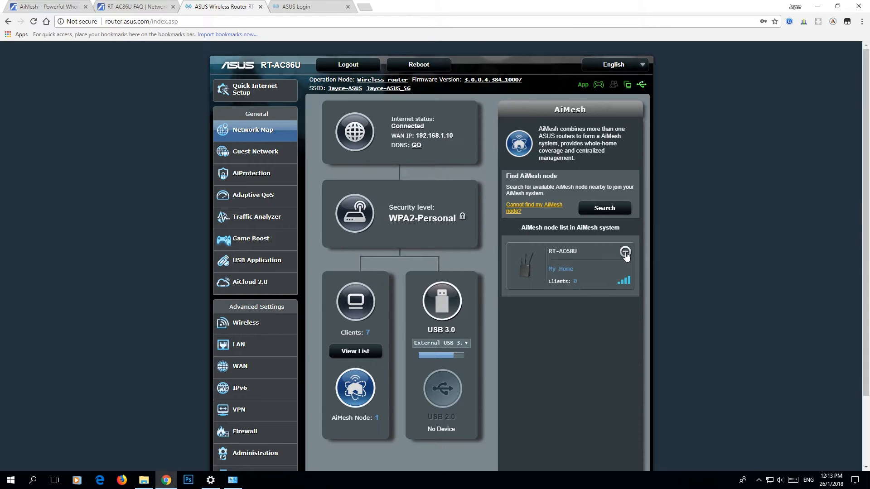
- Remove the RT-AC68U node via its minus icon and confirm with Apply, leaving zero nodes
{"action": "left_click", "coordinate": [625, 252]}
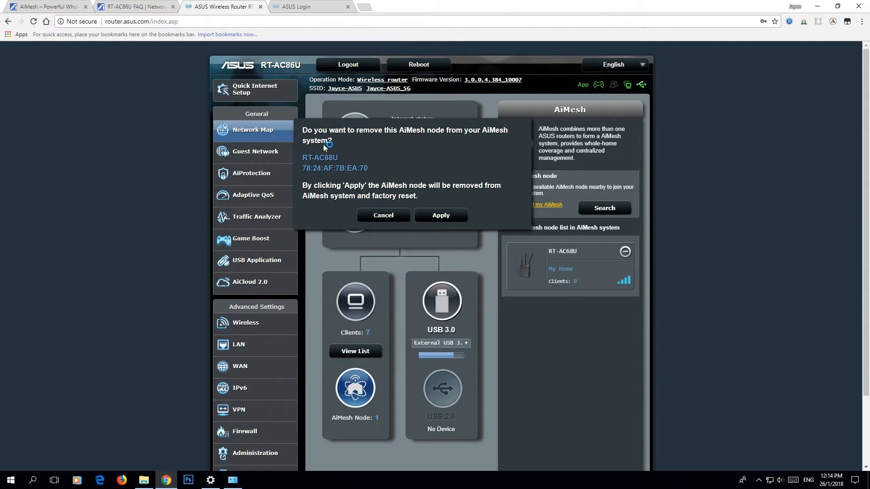
{"action": "mouse_move", "coordinate": [492, 202]}
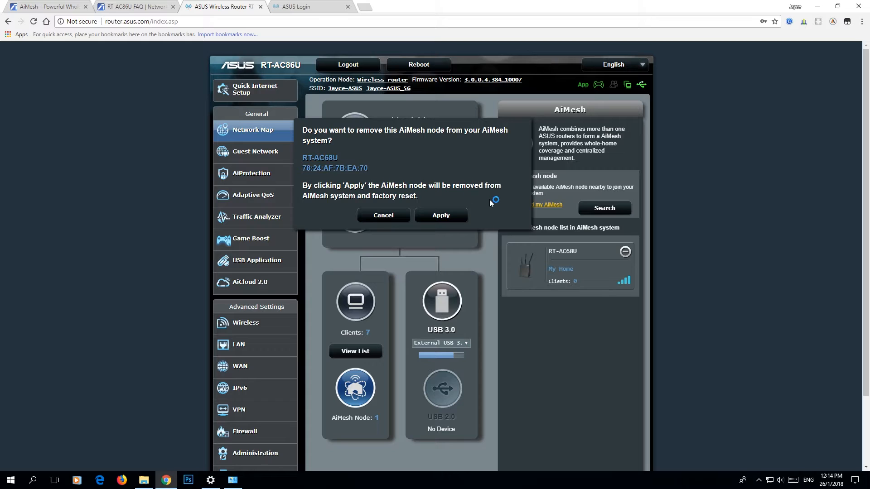
{"action": "left_click", "coordinate": [383, 216]}
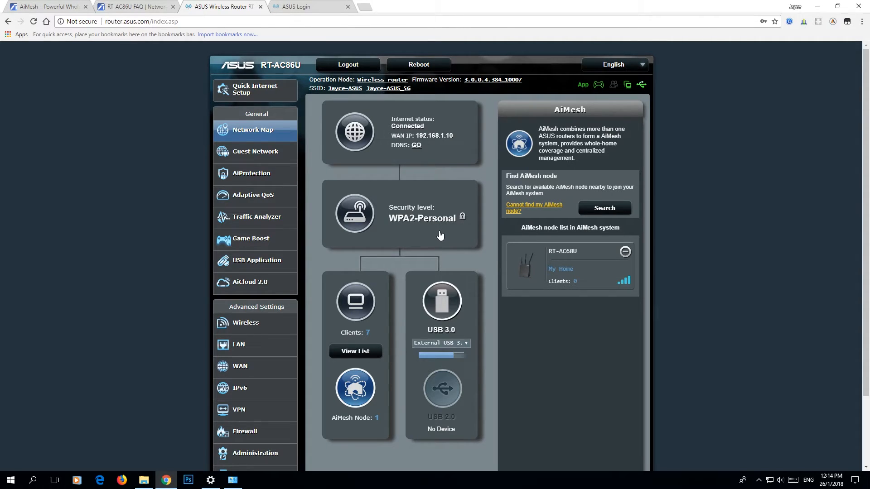
{"action": "left_click", "coordinate": [625, 252]}
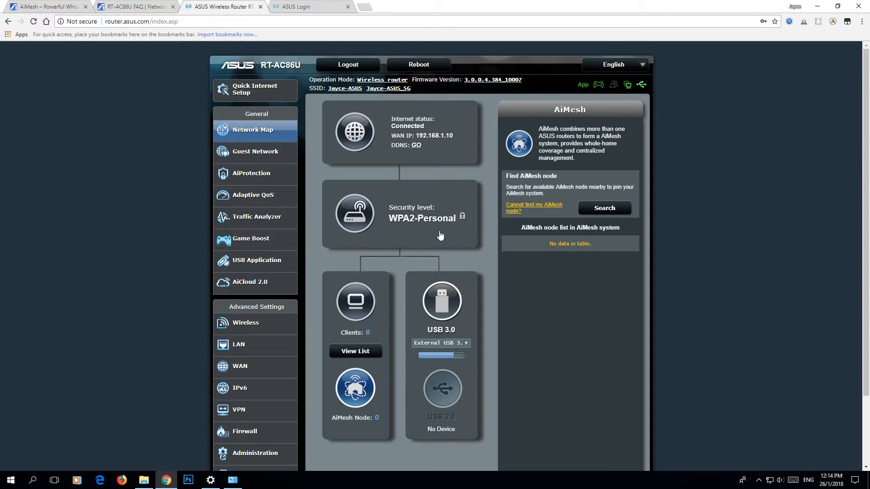
{"action": "mouse_move", "coordinate": [545, 350]}
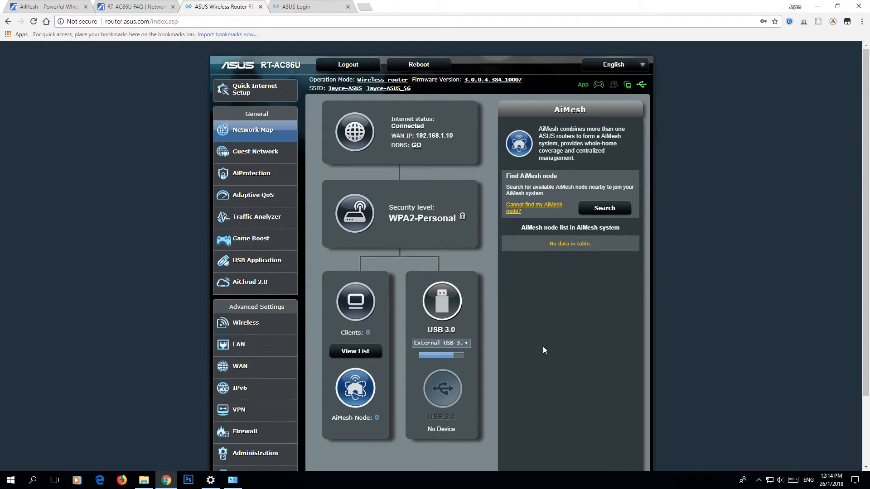